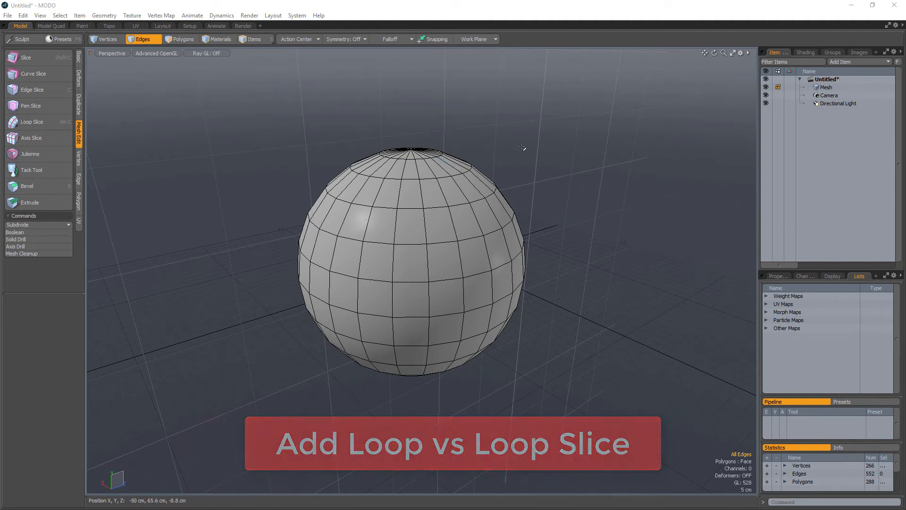
mouse_move(564, 203)
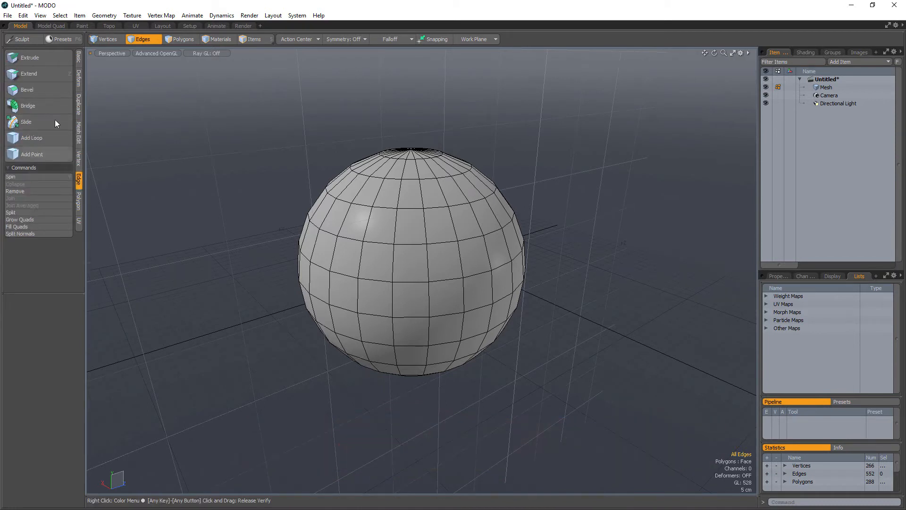
Show the Edge tools in the left toolbox, with Add Loop being chosen.
click(32, 137)
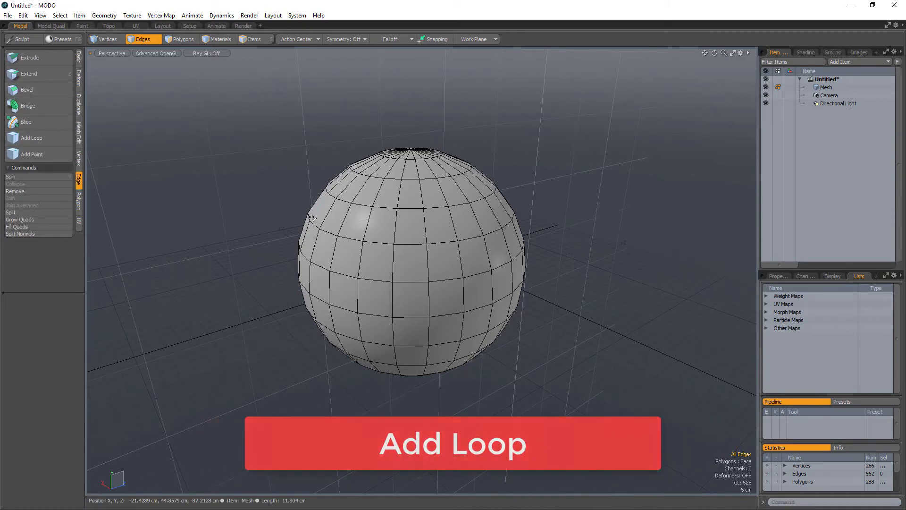
click(32, 138)
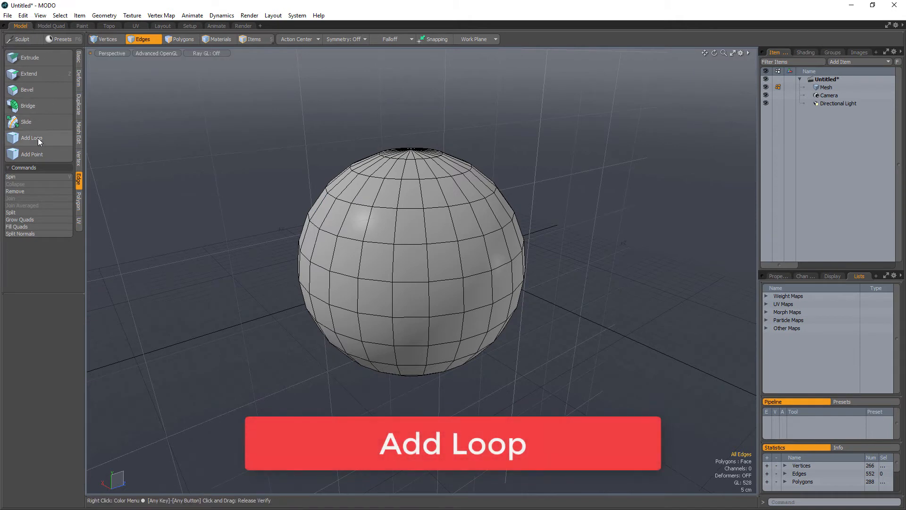
Activate Add Loop, highlighting a ring of faces near the sphere's top.
click(32, 137)
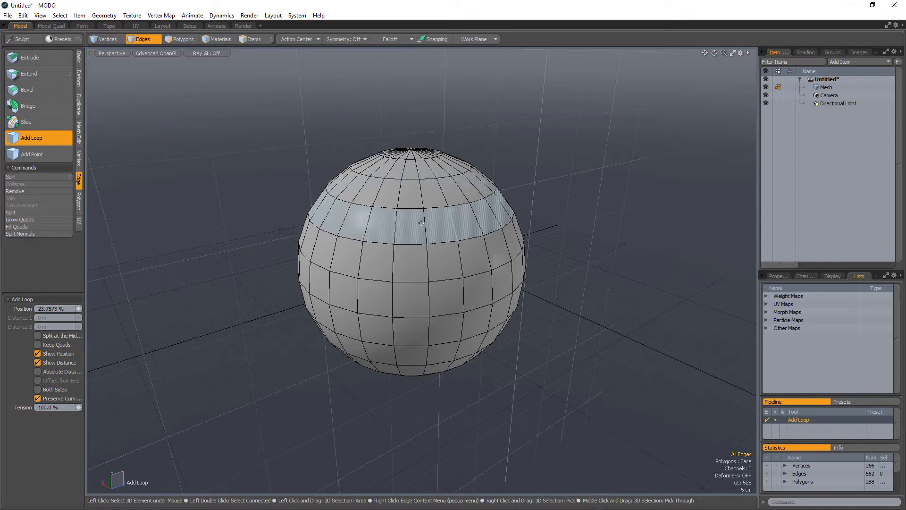
mouse_move(467, 224)
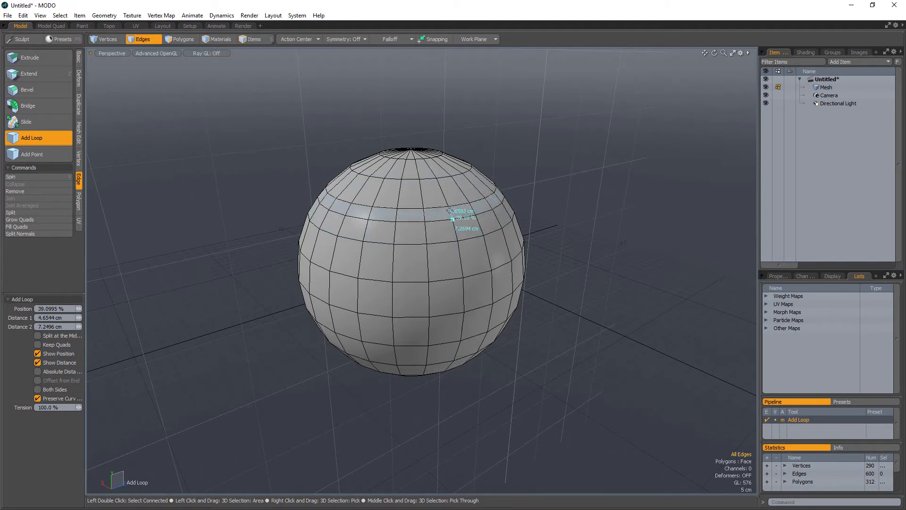
mouse_move(448, 217)
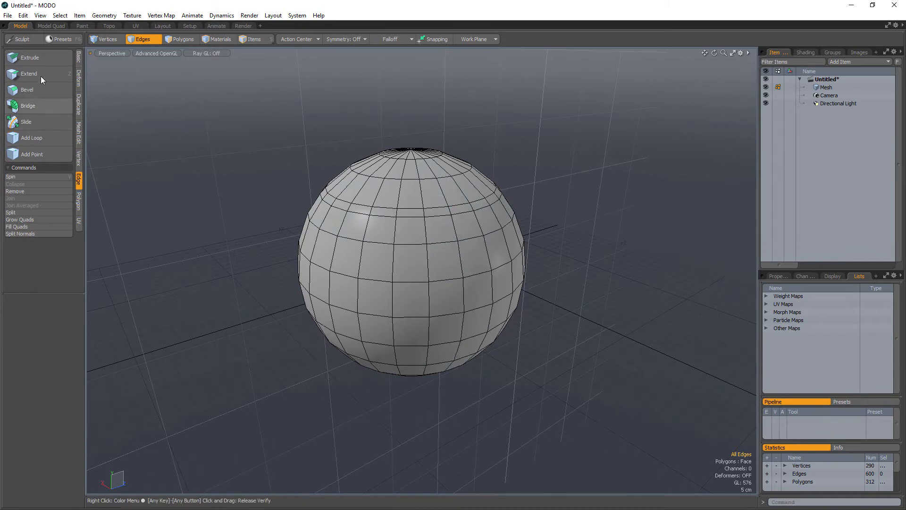
Place a second loop on the upper band, bringing the mesh to 336 polygons.
click(31, 137)
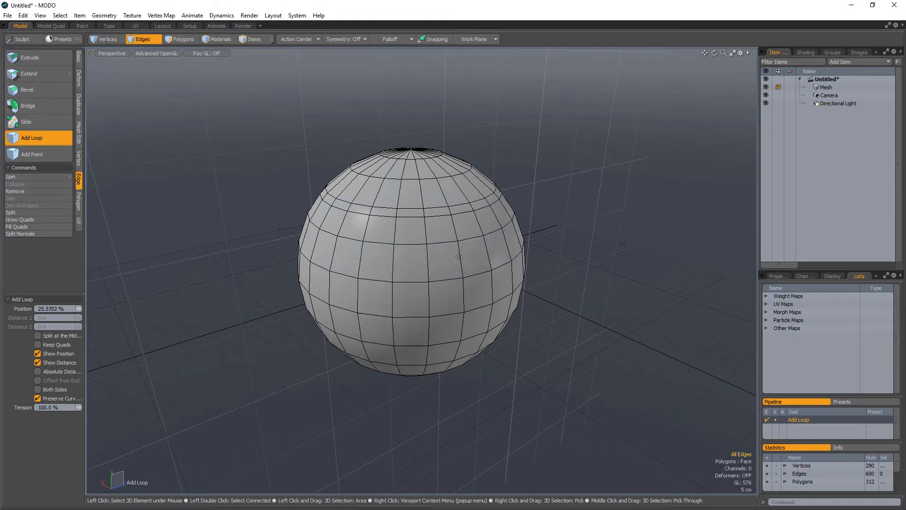
click(460, 252)
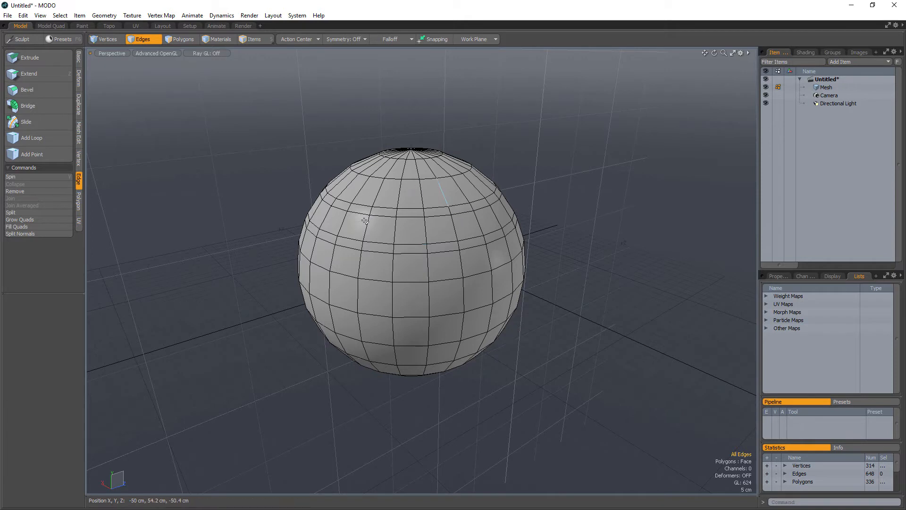
mouse_move(546, 254)
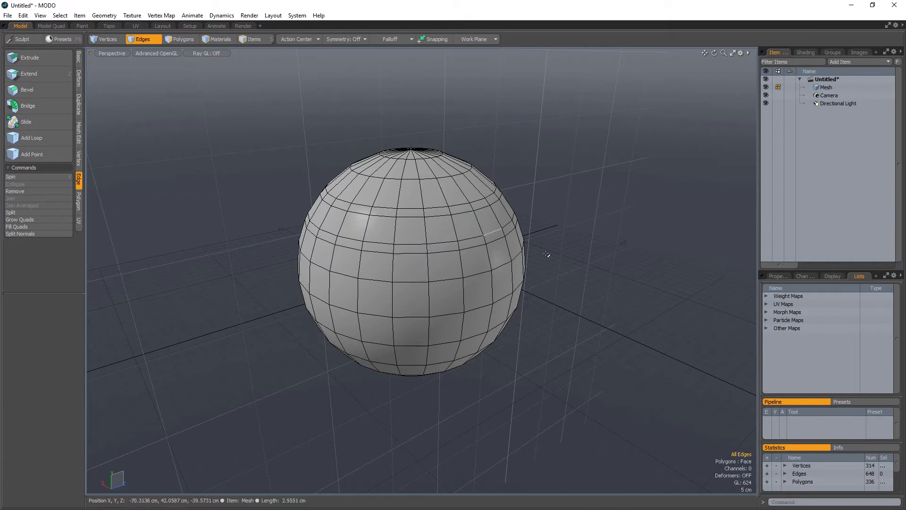
mouse_move(497, 210)
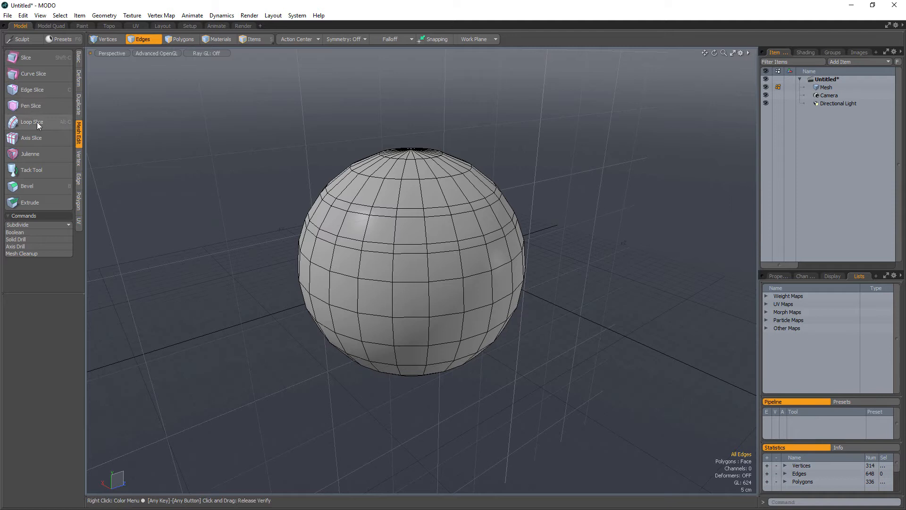
Loop Slice the seven selected middle-band edges with Count 1, cutting at 50 percent.
click(32, 122)
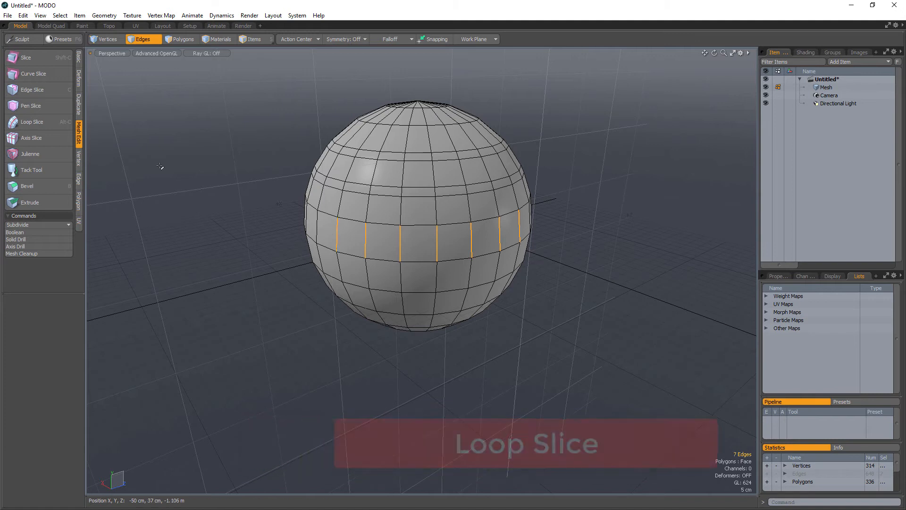
click(33, 121)
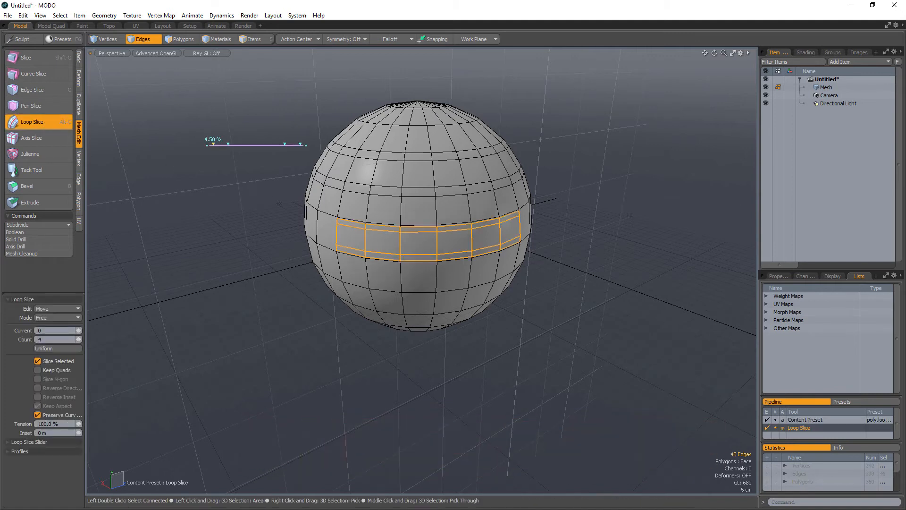
triple_click(49, 340)
text(1)
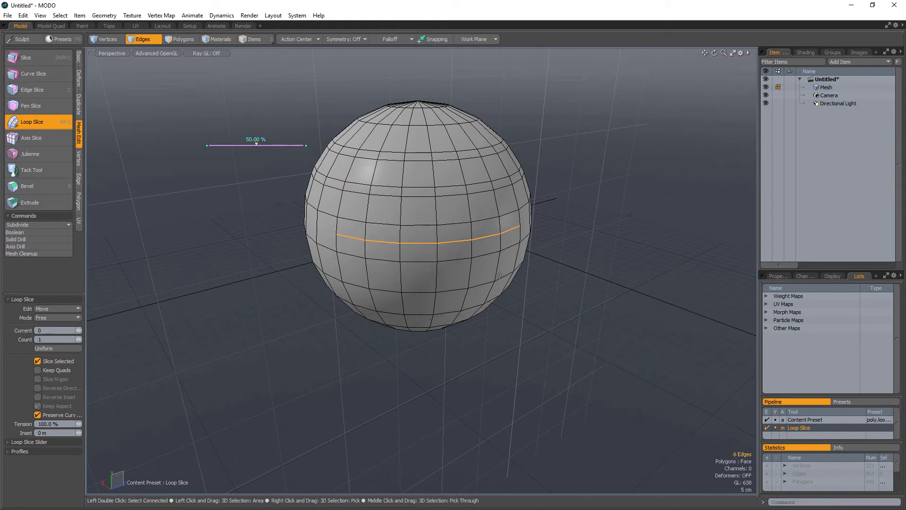
mouse_move(426, 232)
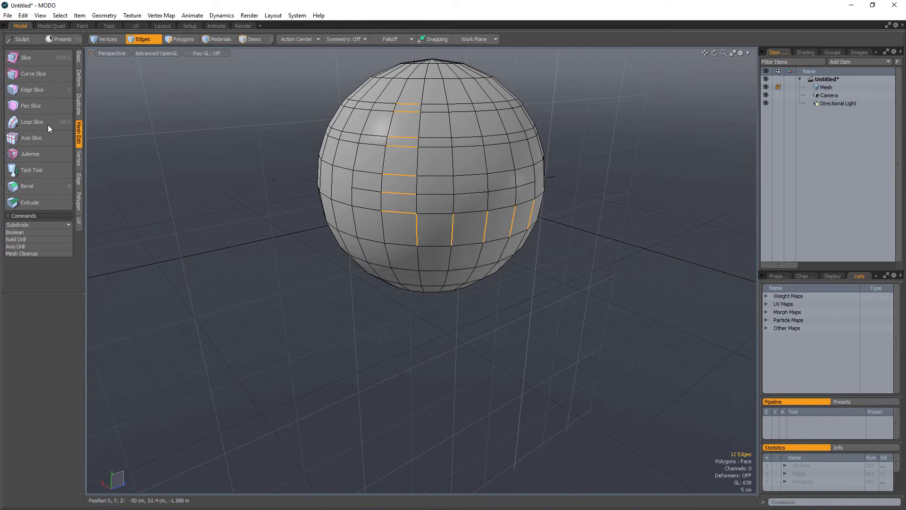
mouse_move(37, 129)
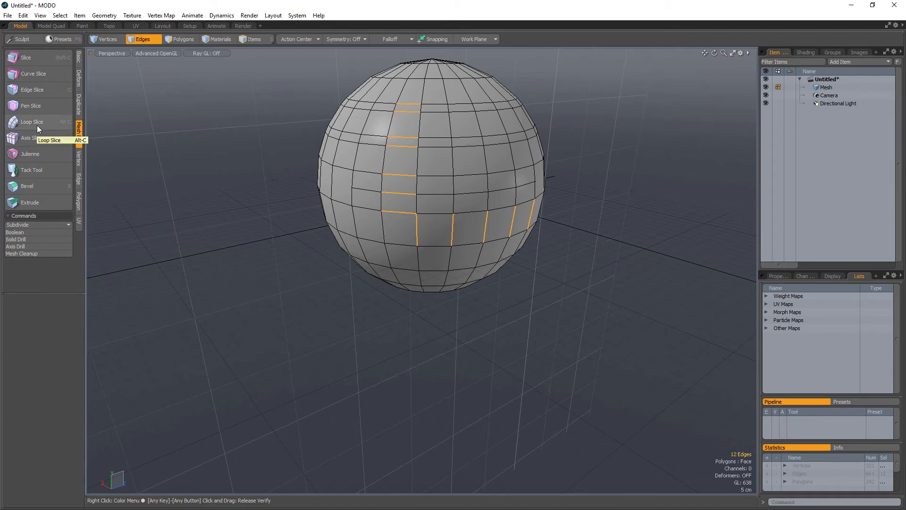
Loop Slice along the L-shaped edge path, sliding the cut position back and forth.
click(31, 121)
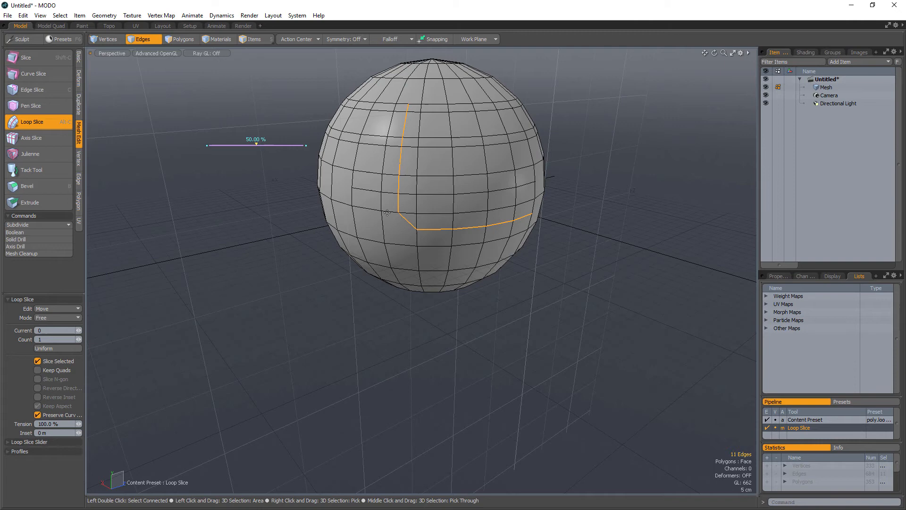
drag(256, 144, 304, 144)
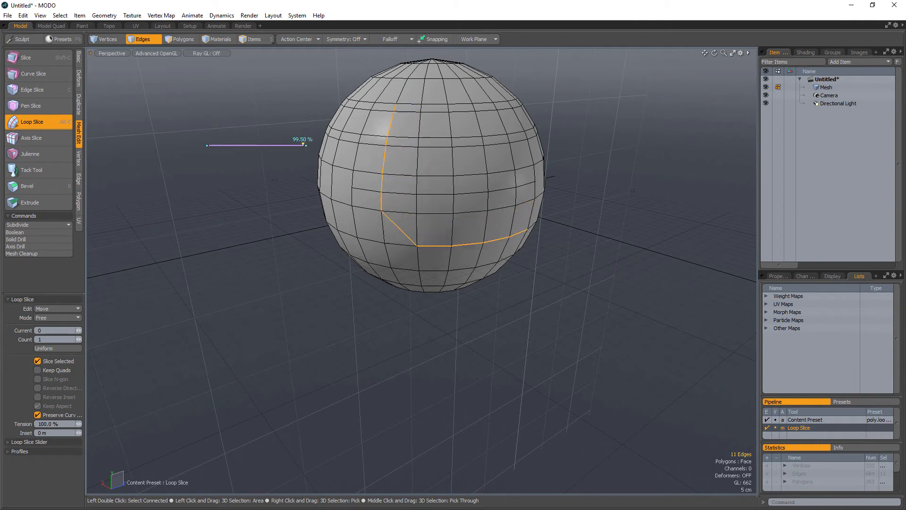
drag(307, 144, 259, 144)
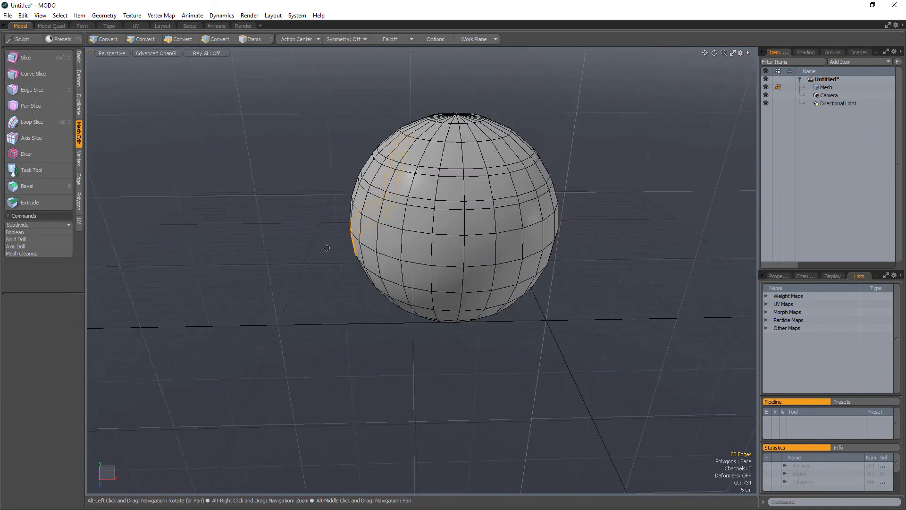
Extend the edge path along the band and Loop Slice it, raising edges to 905.
click(142, 39)
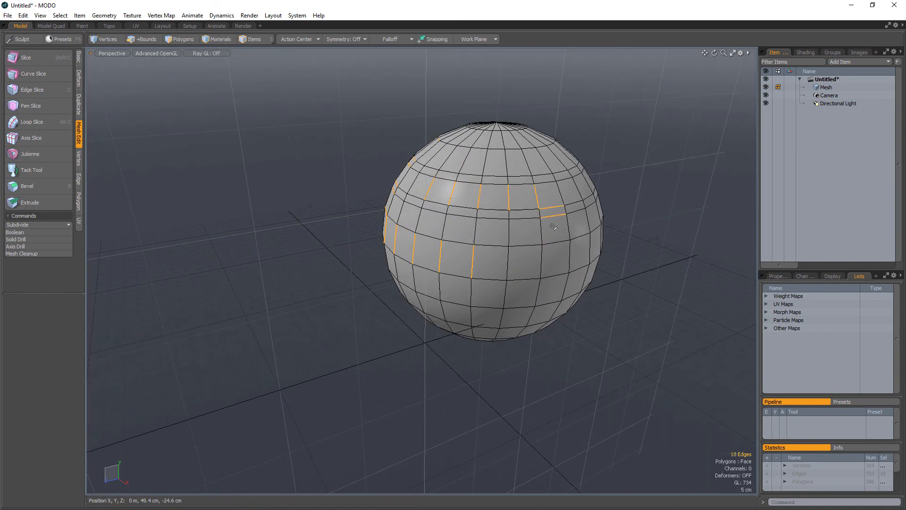
click(142, 39)
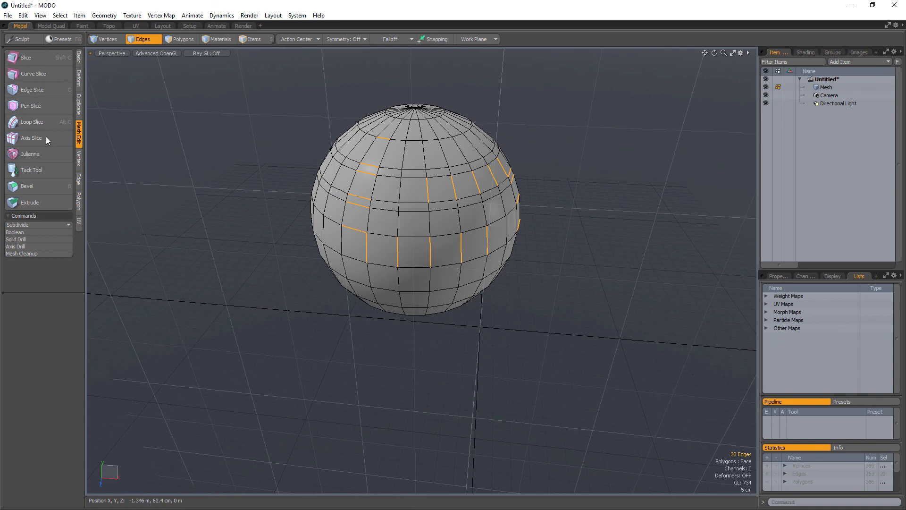
click(31, 121)
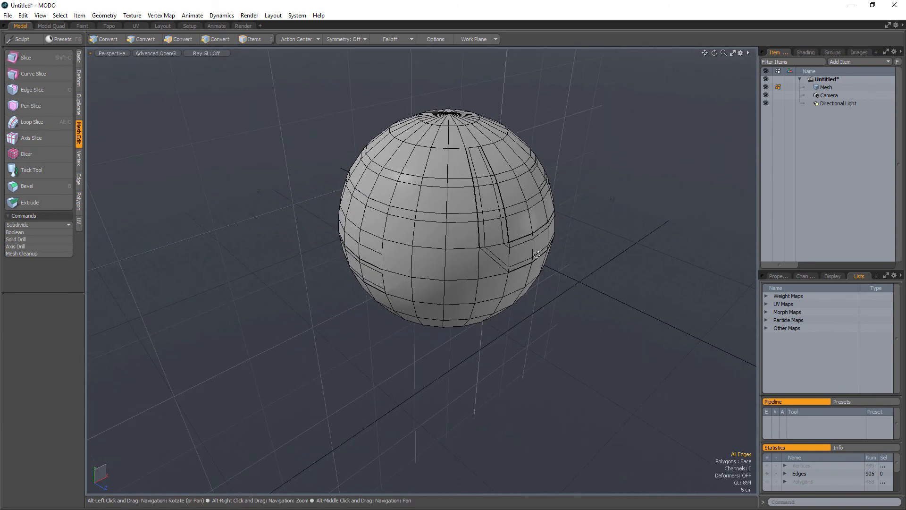
click(144, 39)
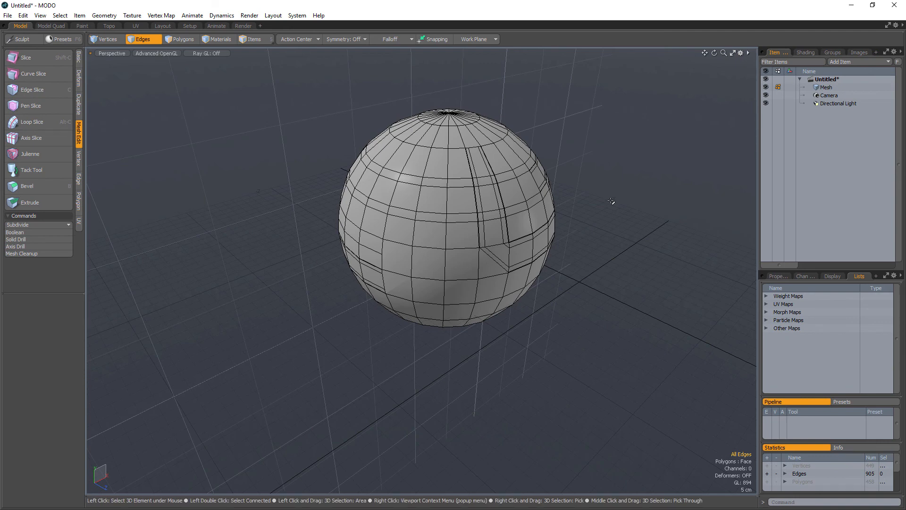
mouse_move(199, 142)
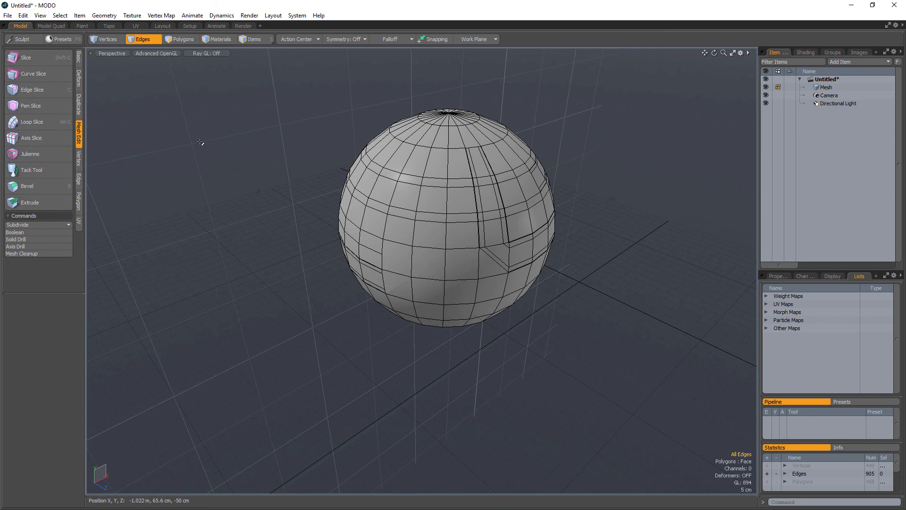
mouse_move(32, 121)
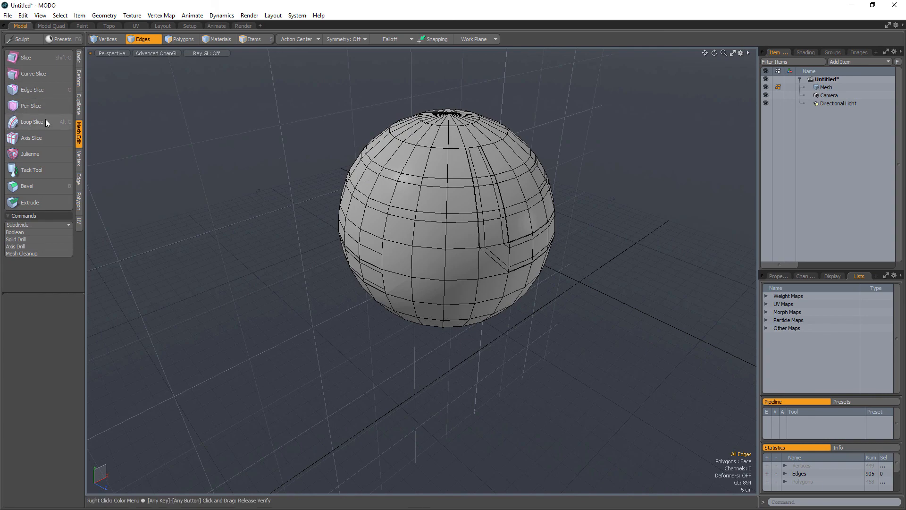
mouse_move(569, 162)
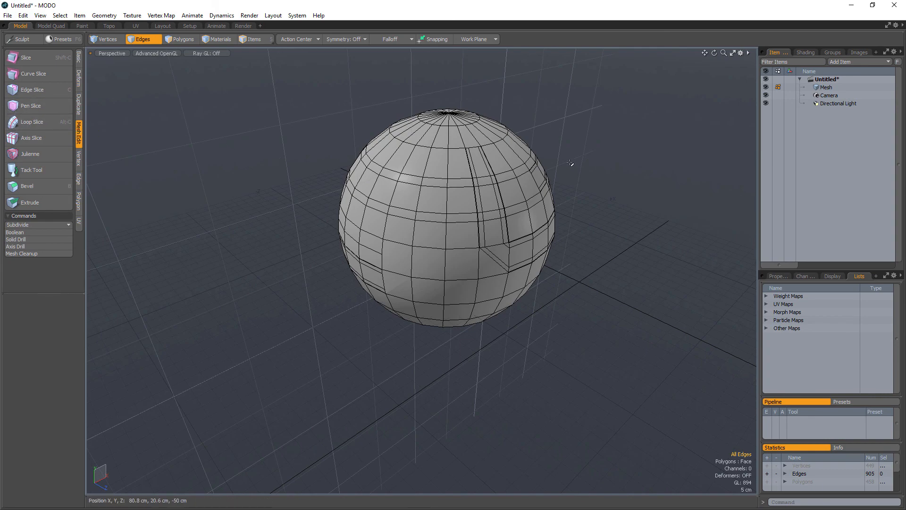